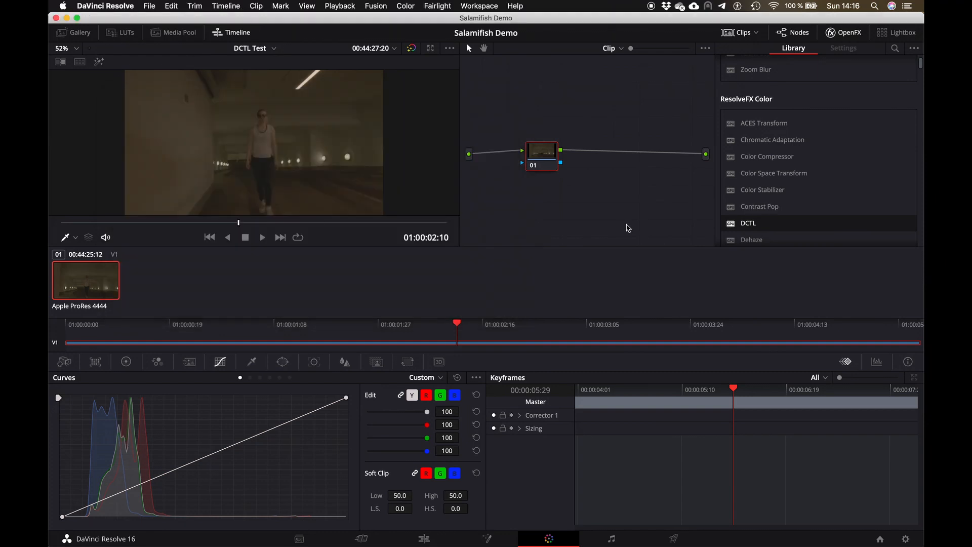
mouse_move(905, 539)
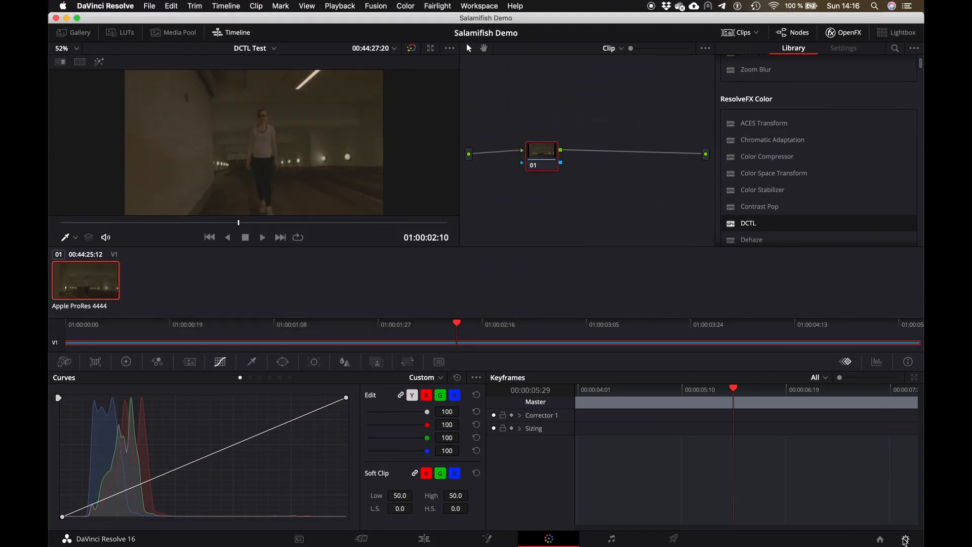
Open Resolve's LUT folder from Project Settings > Color Management > Lookup Tables
left_click(905, 539)
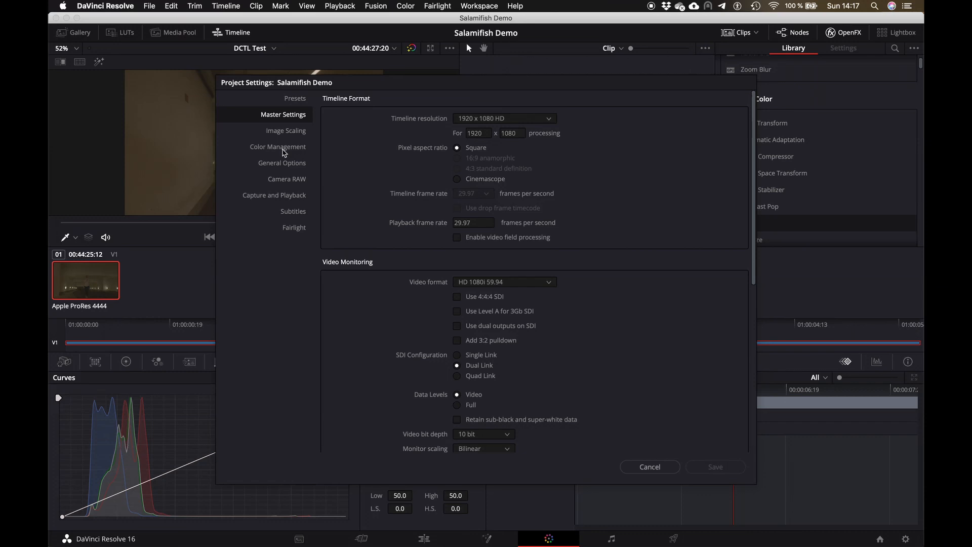
left_click(278, 146)
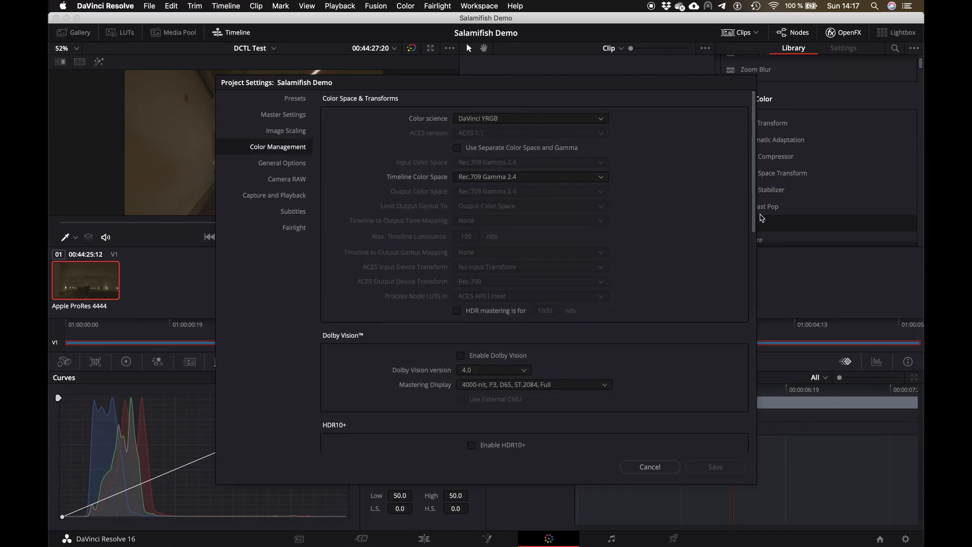
scroll("down", 3)
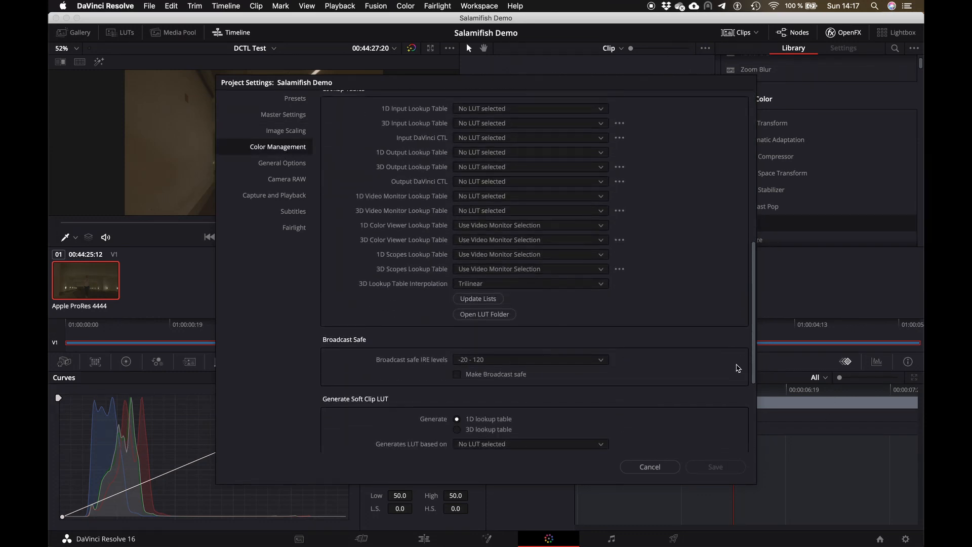
left_click(484, 314)
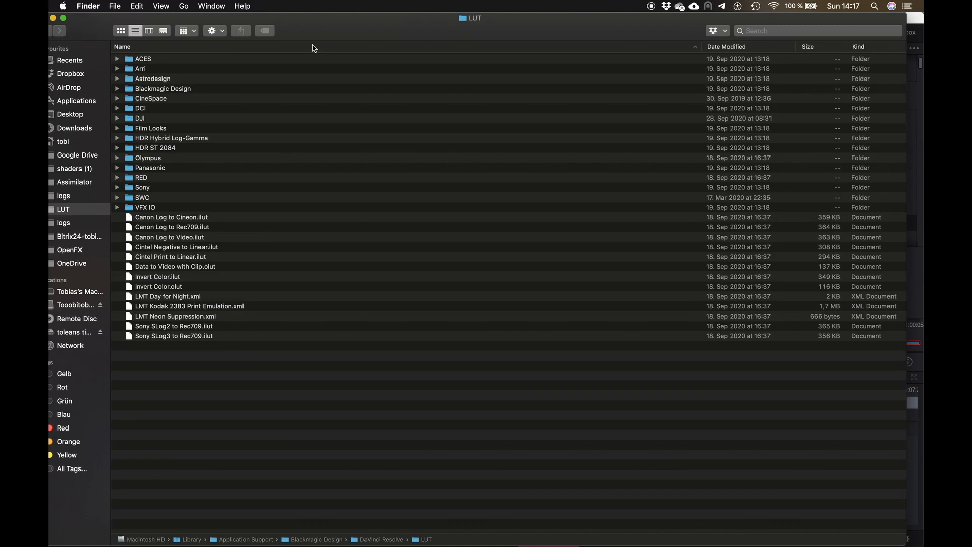
mouse_move(182, 381)
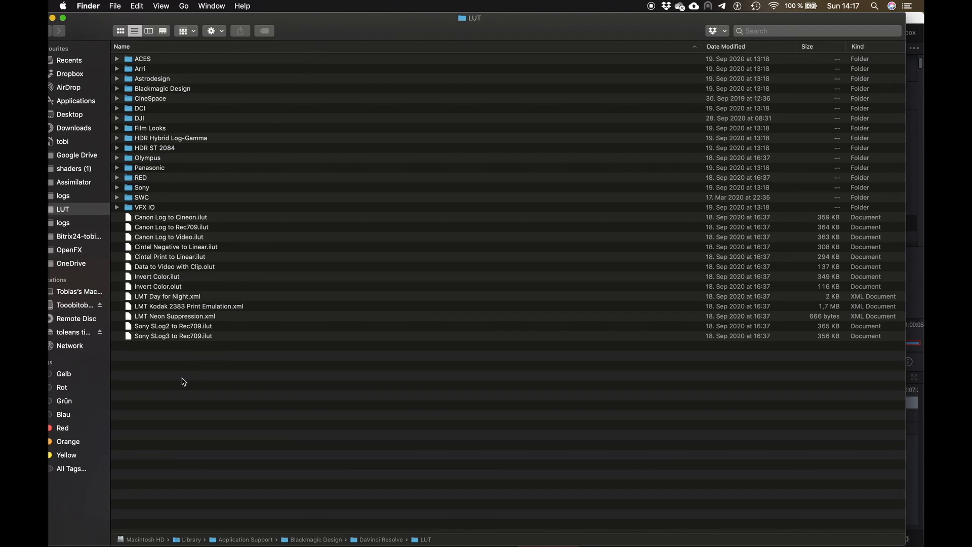
mouse_move(213, 56)
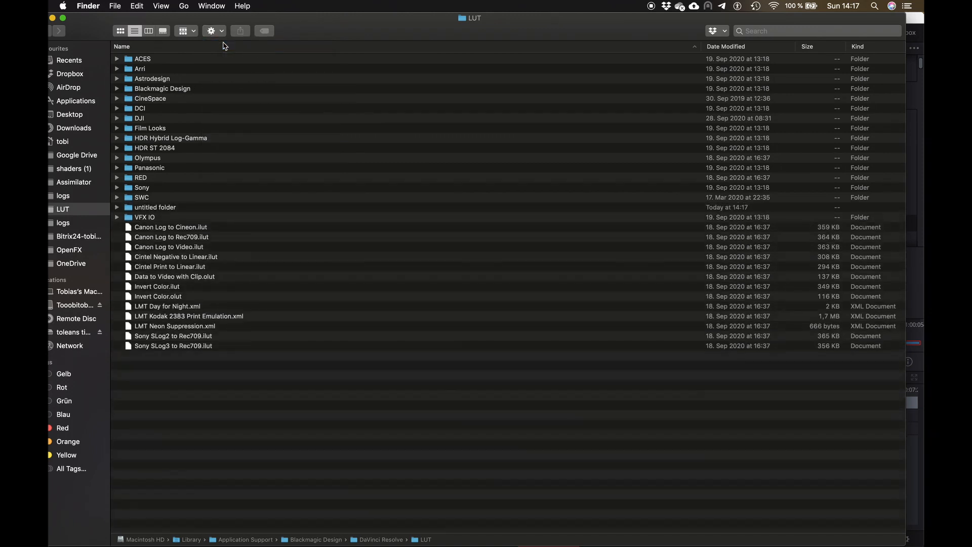
Name the new folder DCTL and grab the downloaded Salamifish DCTL file to copy in
type("DCT")
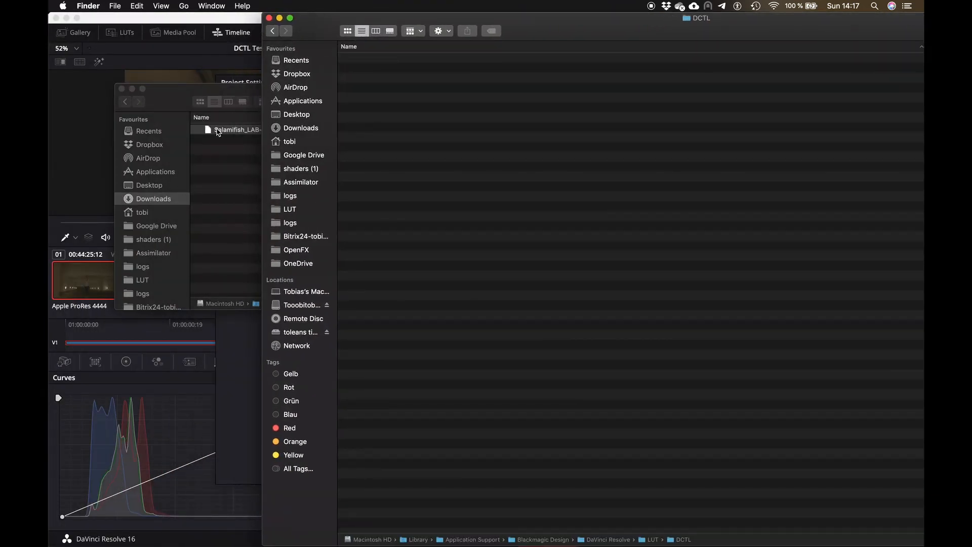
left_click(411, 58)
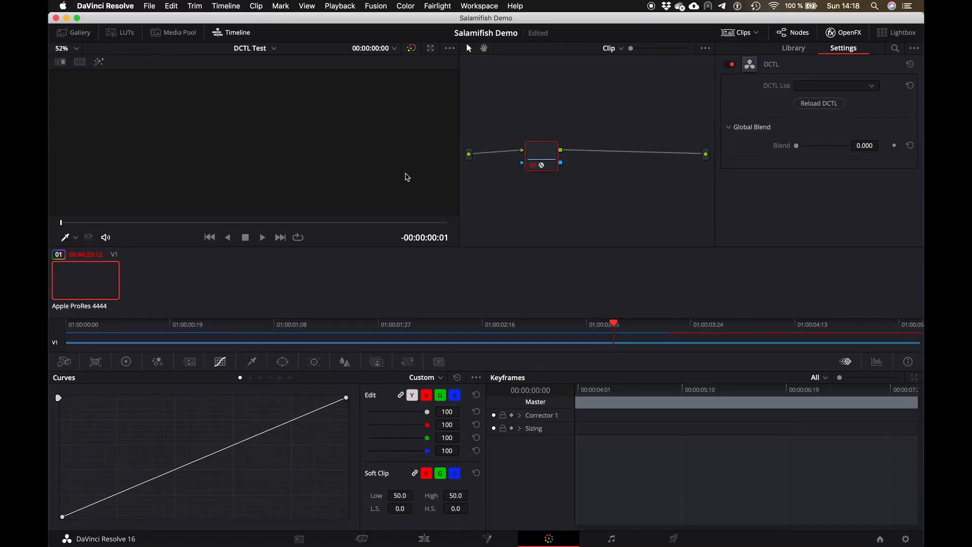
Add the DCTL OpenFX to the clip's node and load Salamifish_LAB-looks_demo.dctle
left_click(793, 48)
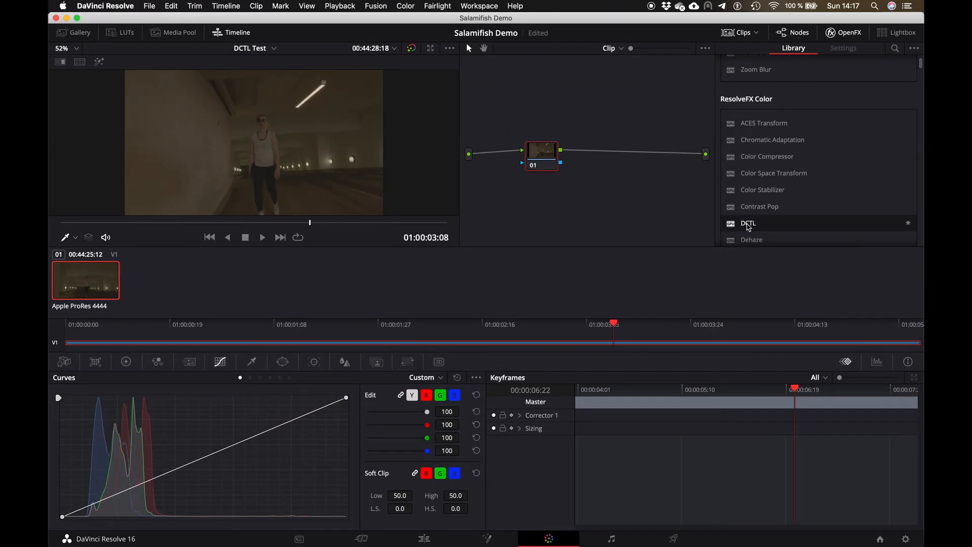
double_click(748, 224)
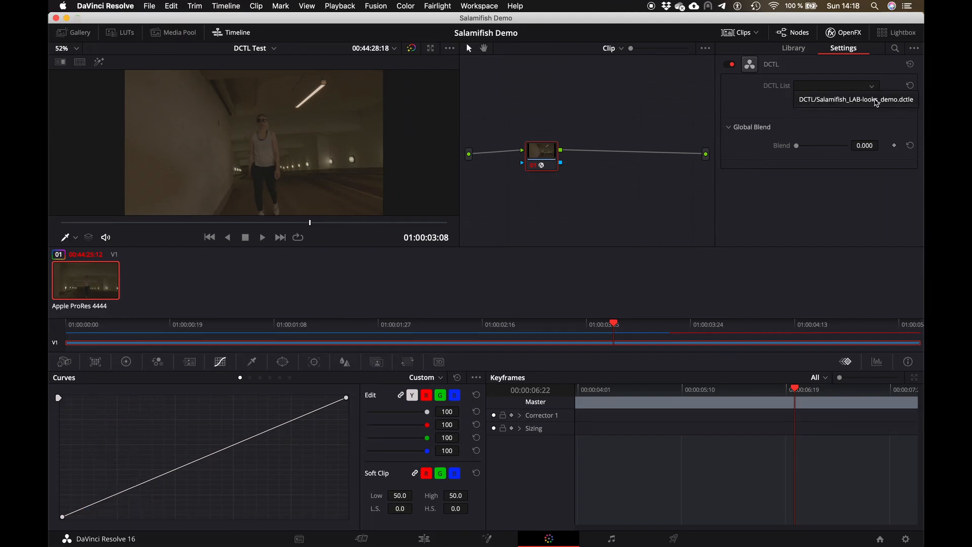
left_click(856, 99)
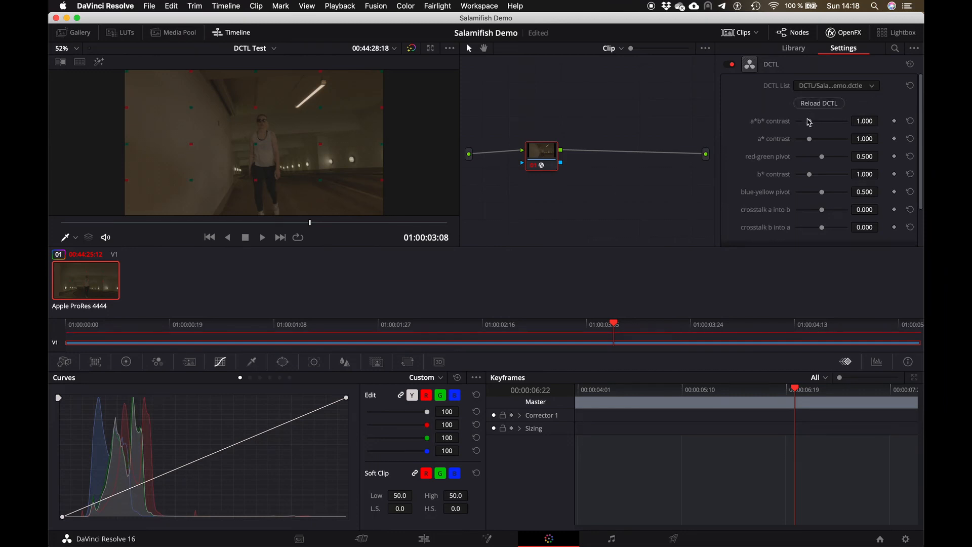
Set a*b* contrast to 1.552, a* contrast to 1.470, and lower the red-green pivot
left_click_drag(809, 121, 812, 121)
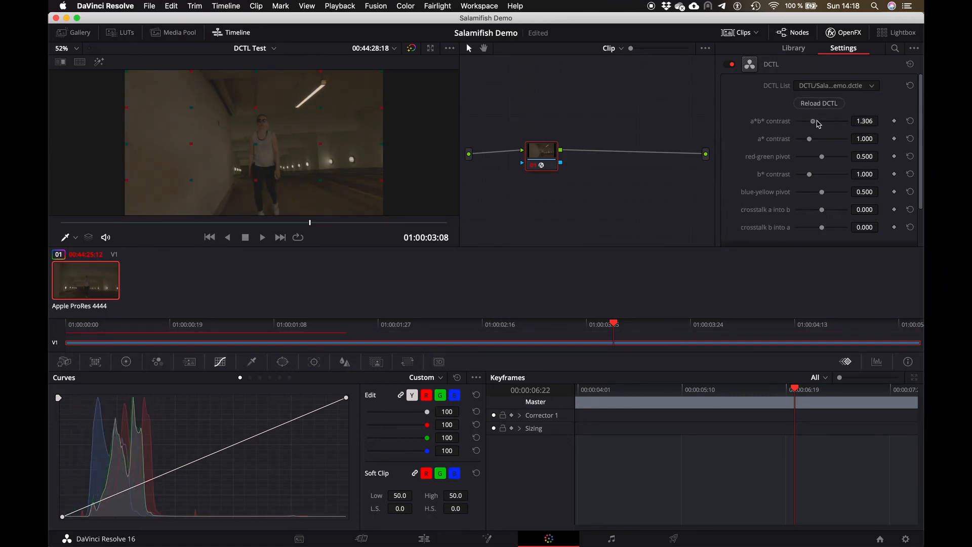
left_click_drag(812, 121, 816, 121)
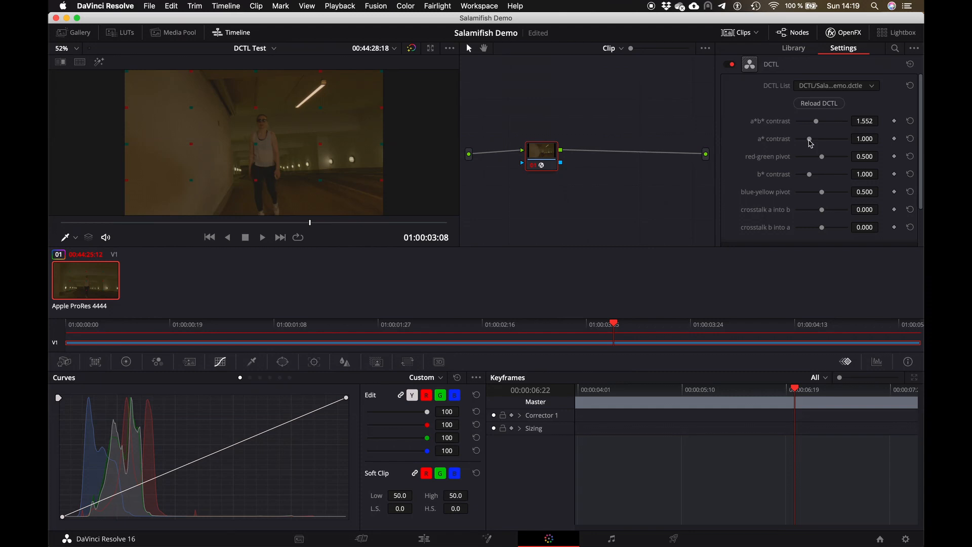
left_click_drag(810, 138, 800, 138)
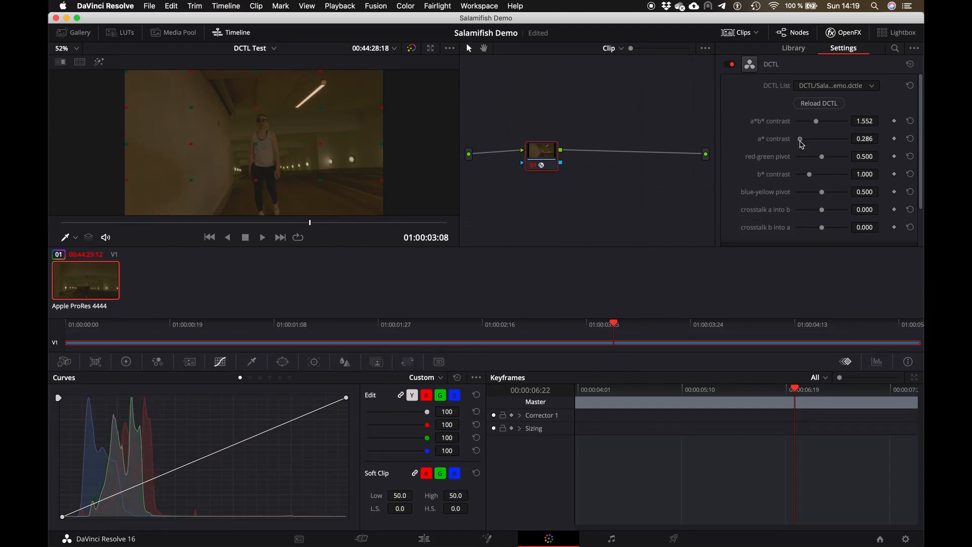
left_click_drag(800, 139, 816, 139)
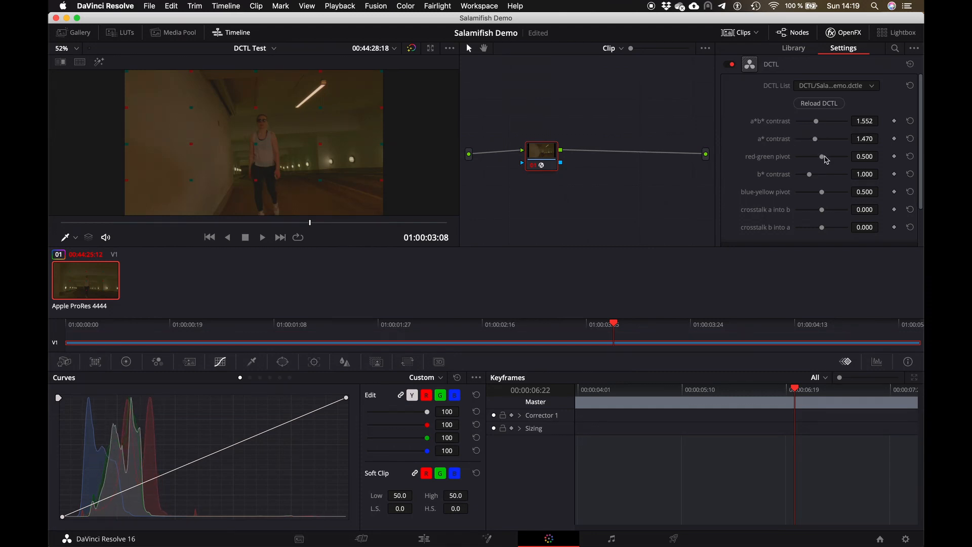
left_click_drag(821, 156, 815, 156)
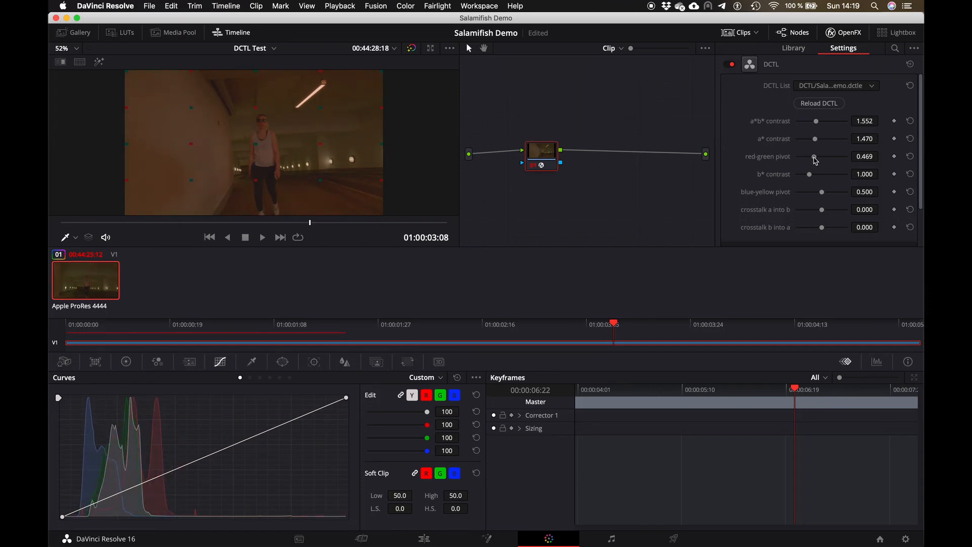
left_click_drag(815, 157, 818, 157)
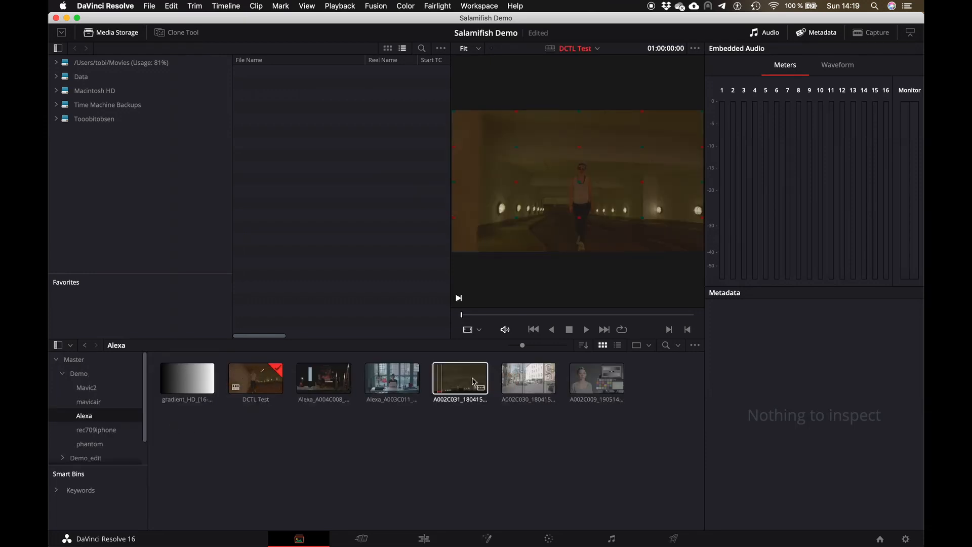
Apply the Salamifish_LAB-looks_demo DCTL as the clip LUT for A002C031_180415_R73Y.mov
right_click(460, 380)
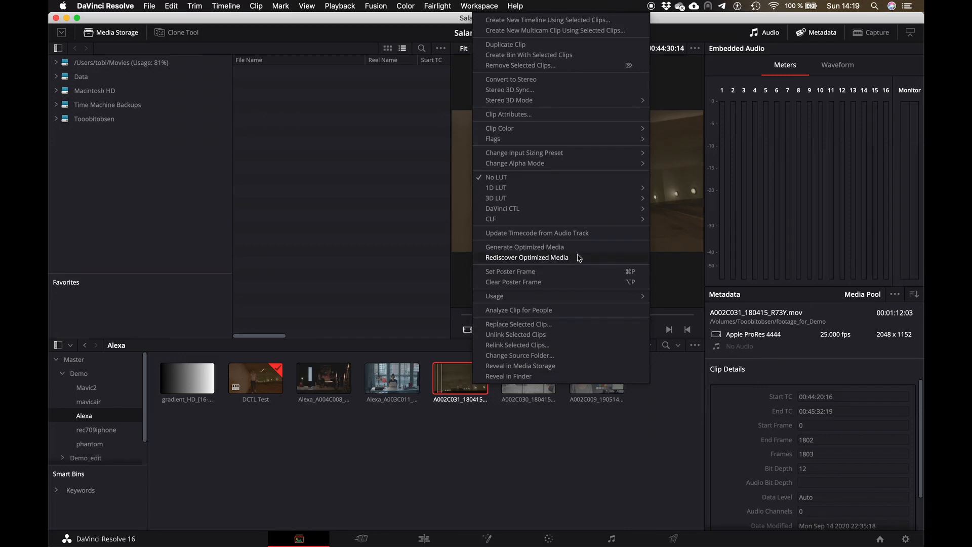
mouse_move(503, 208)
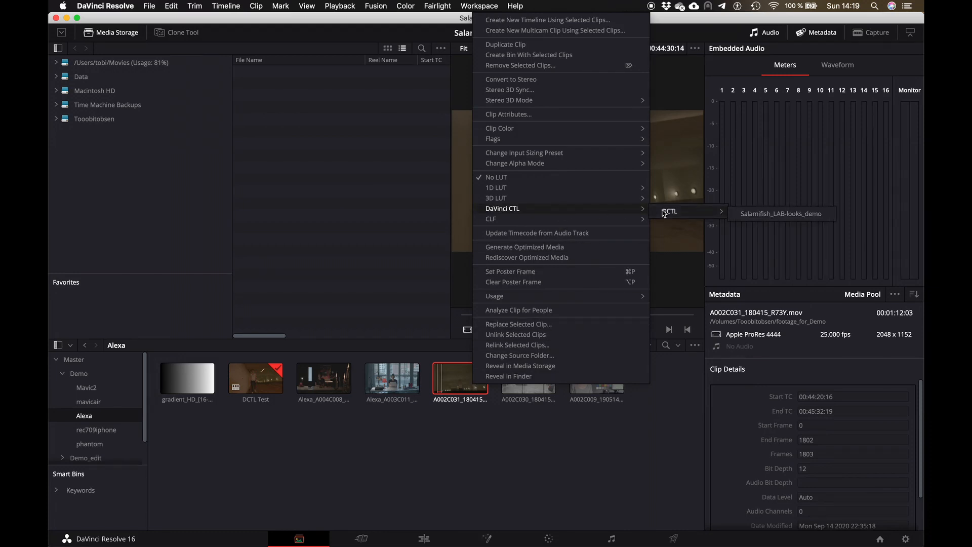
left_click(782, 213)
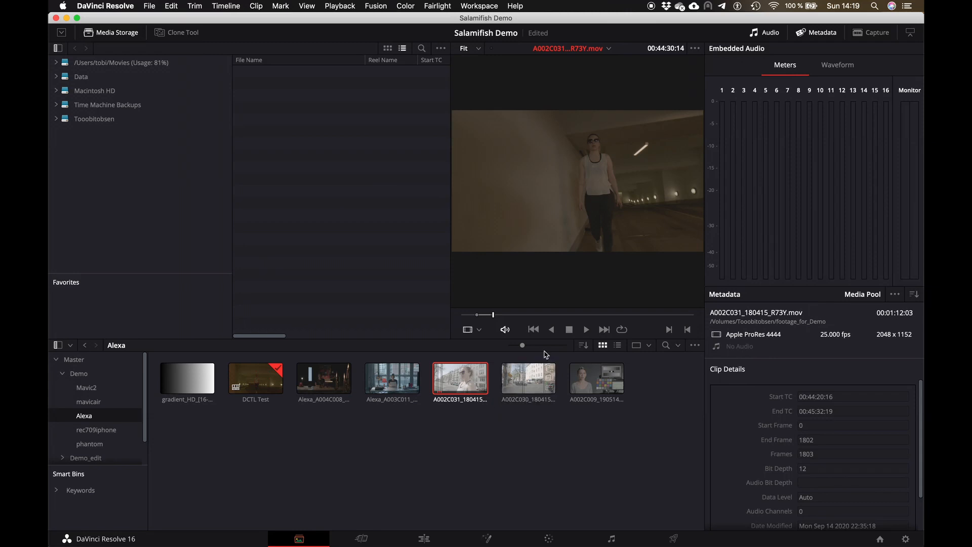
mouse_move(466, 510)
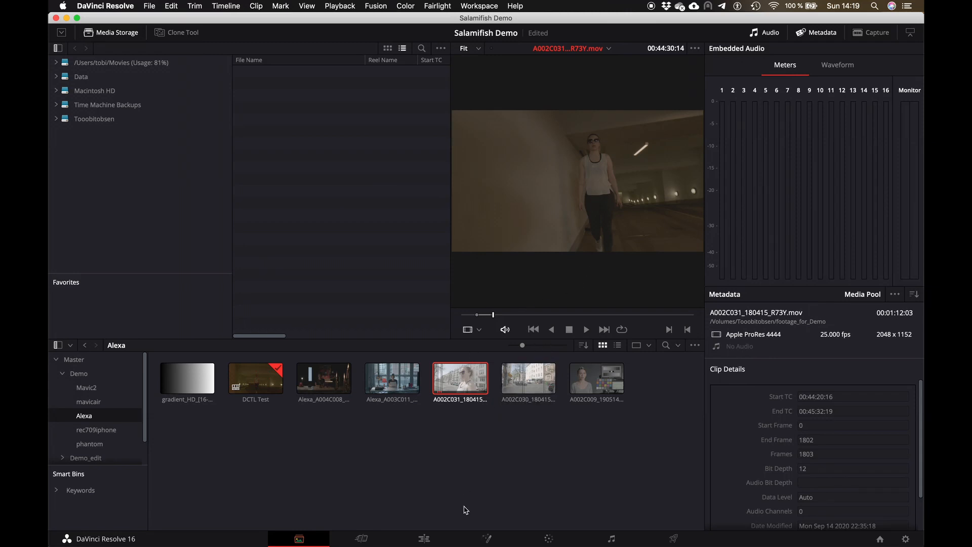
List the GPU processing modes under Preferences > Memory and GPU
left_click(104, 6)
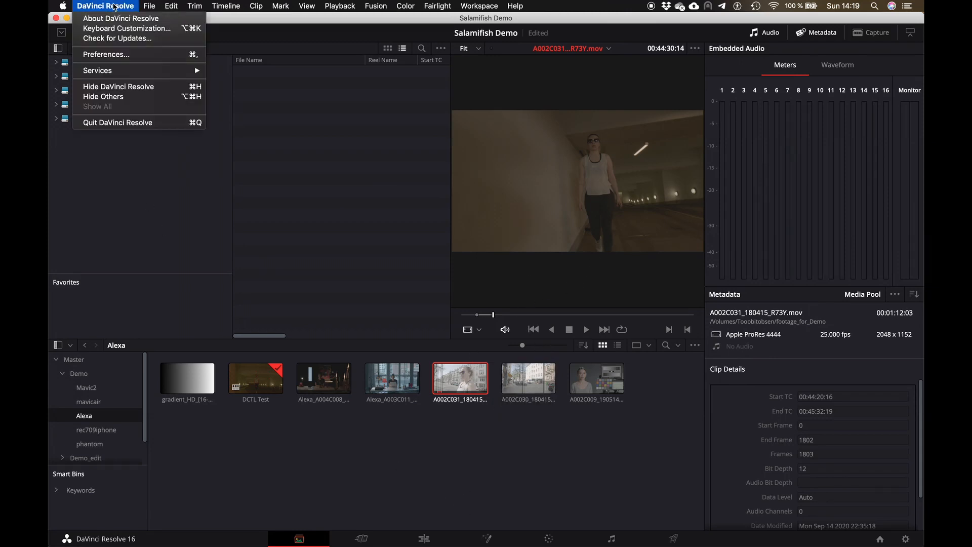
mouse_move(105, 54)
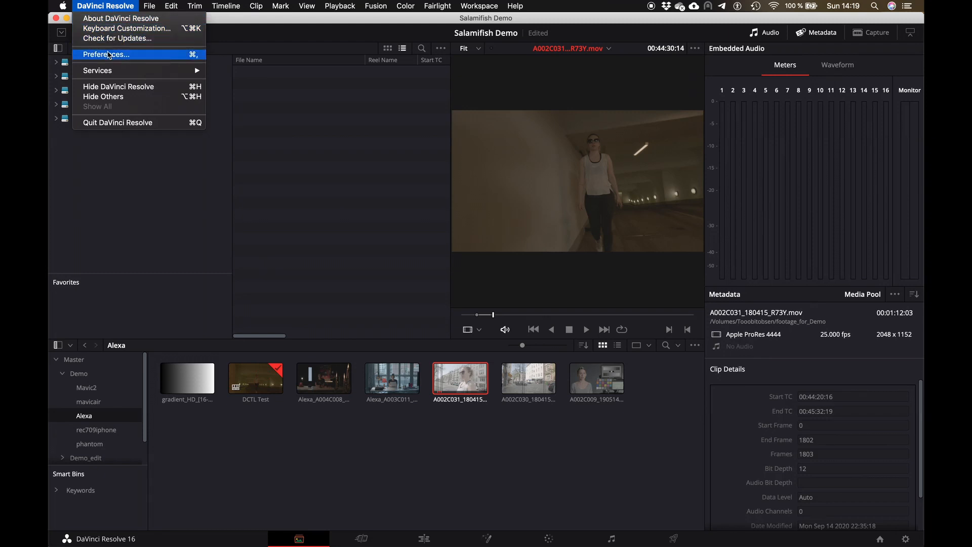
left_click(105, 55)
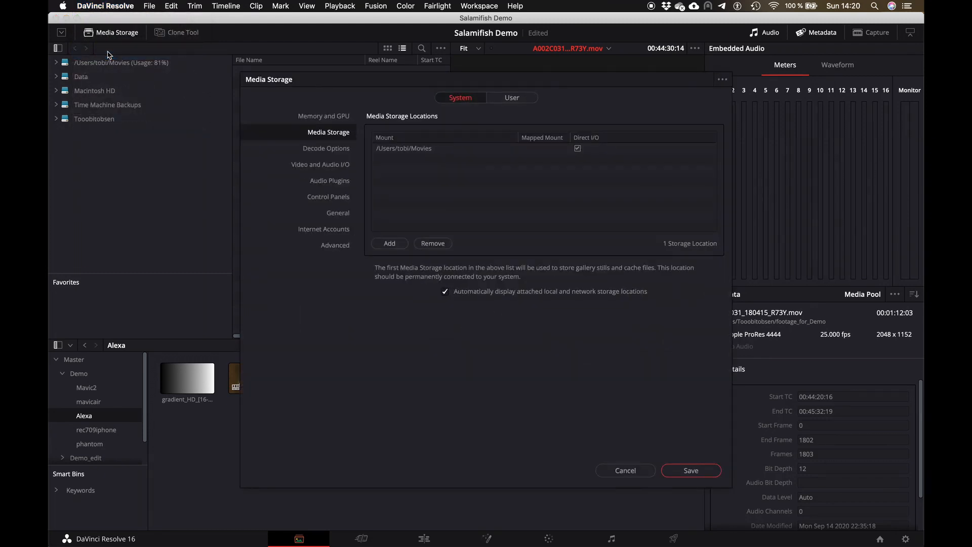
left_click(323, 116)
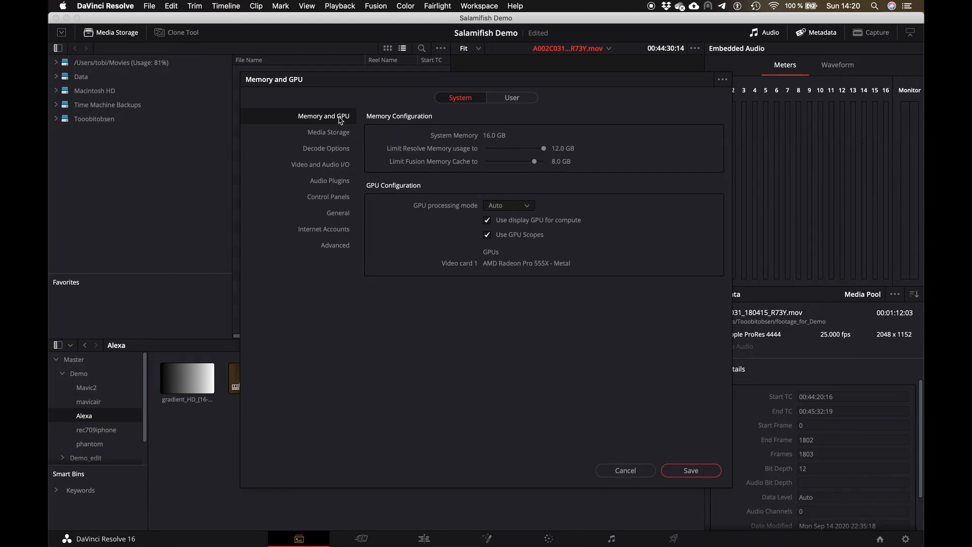
mouse_move(513, 210)
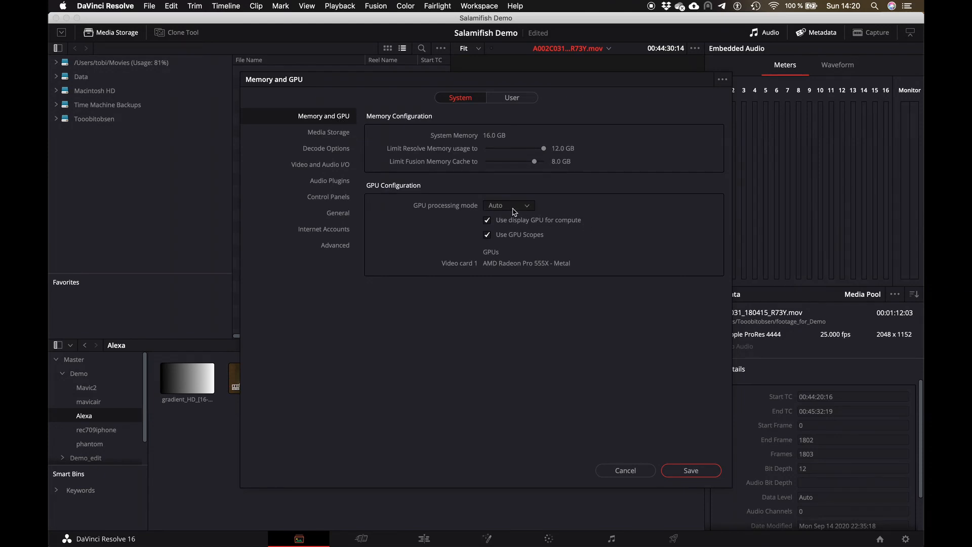
left_click(508, 205)
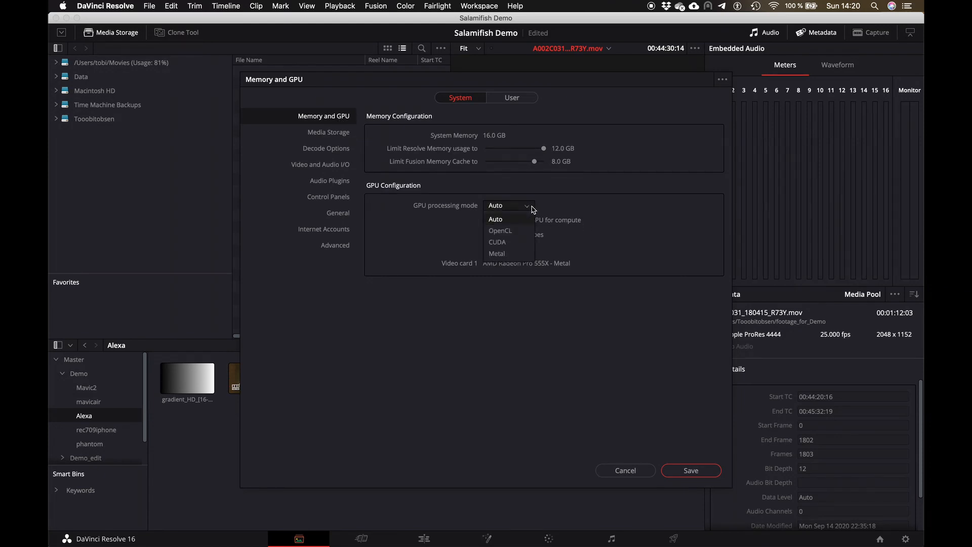
mouse_move(498, 242)
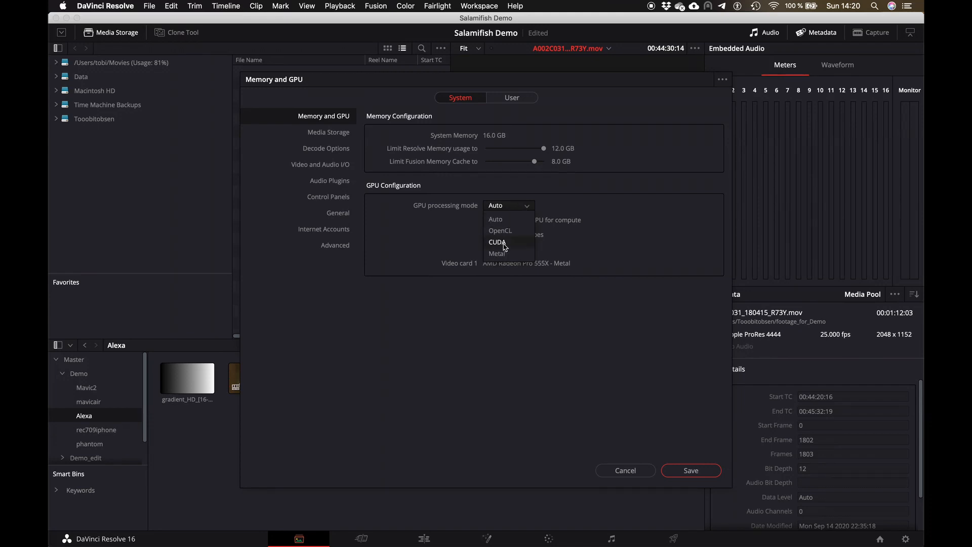